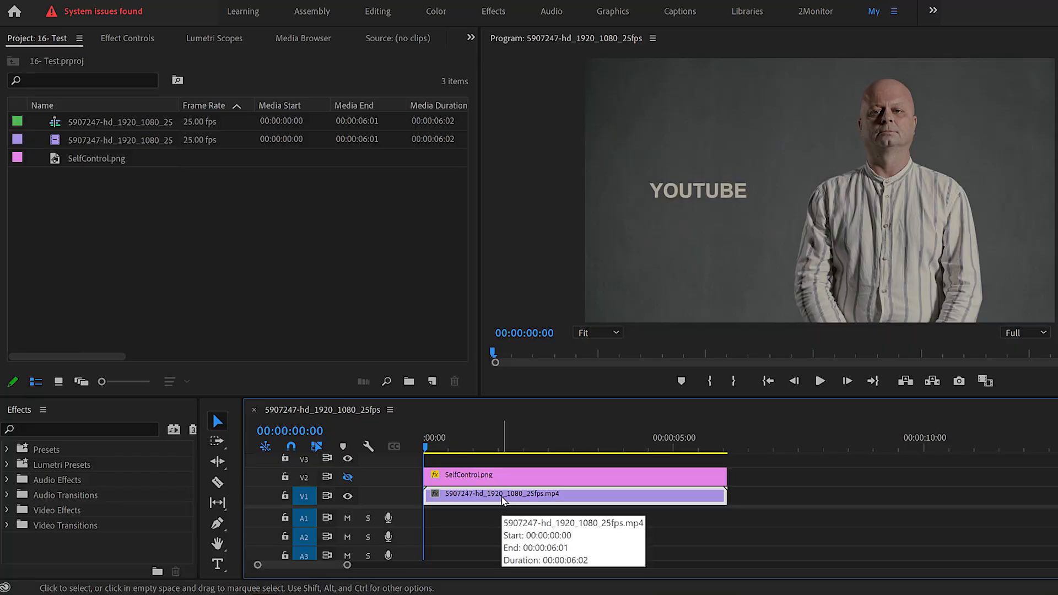
mouse_move(566, 497)
text(t)
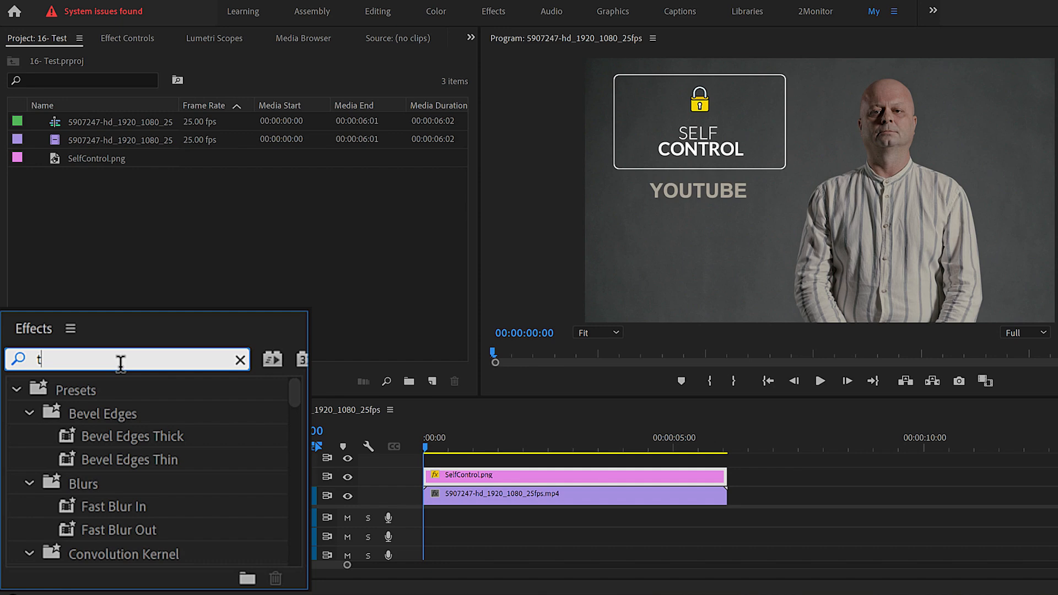
- Search the Effects panel for 'turb' to locate Turbulent Displace for the SelfControl.png clip
text(urb)
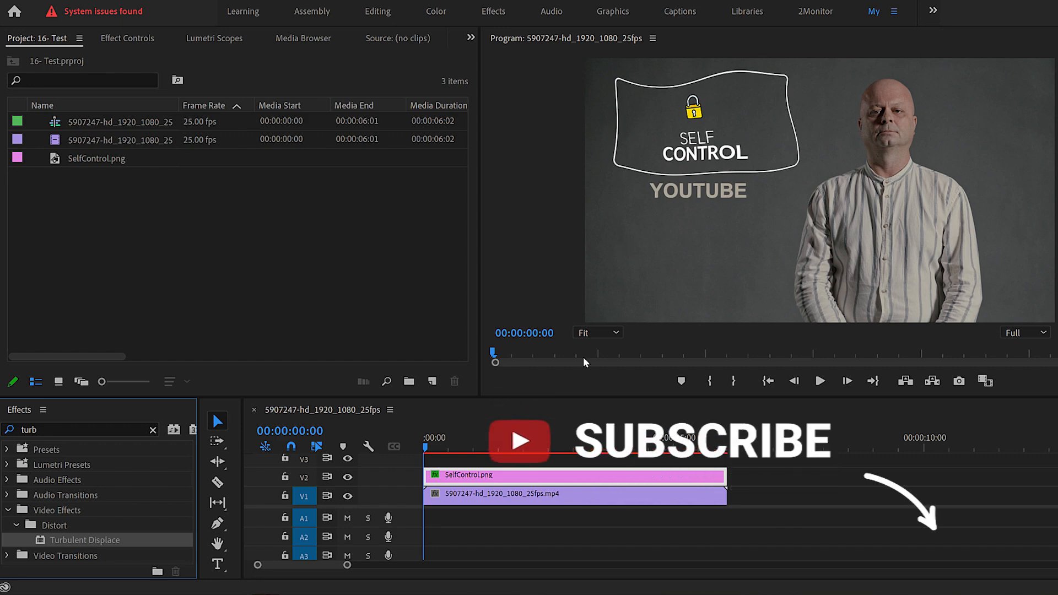
- Soften the SelfControl graphic's Turbulent Displace to Amount 5 and Size 15 in Effect Controls
click(127, 37)
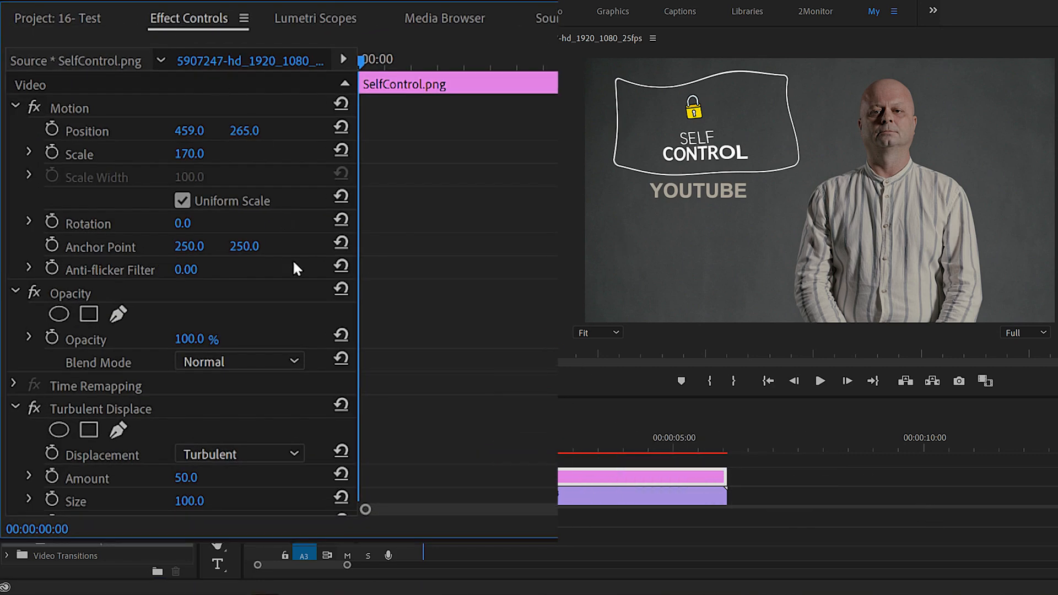
scroll(down, 3)
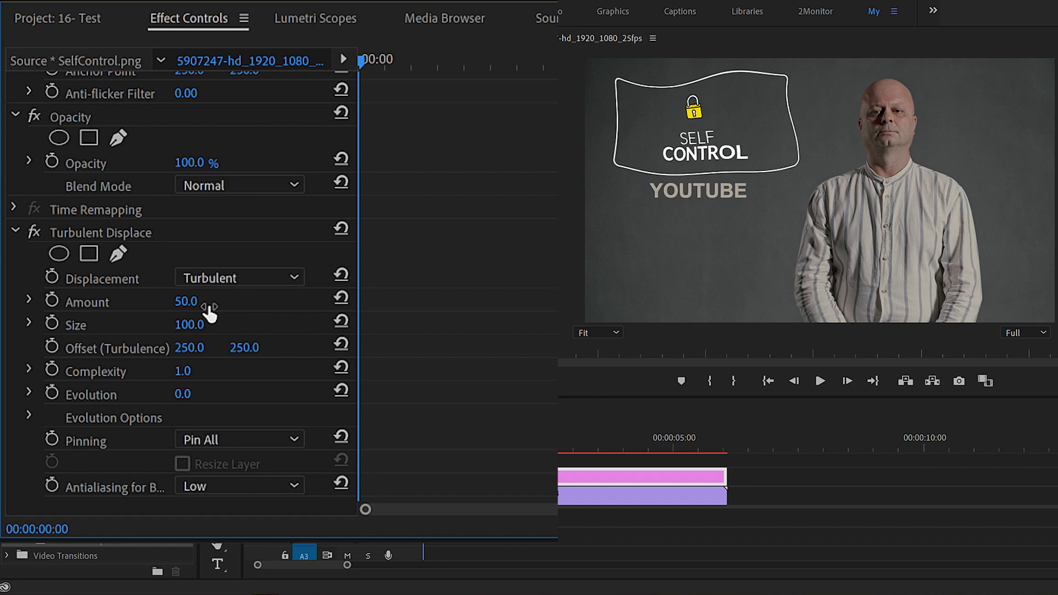
double_click(187, 301)
text(5)
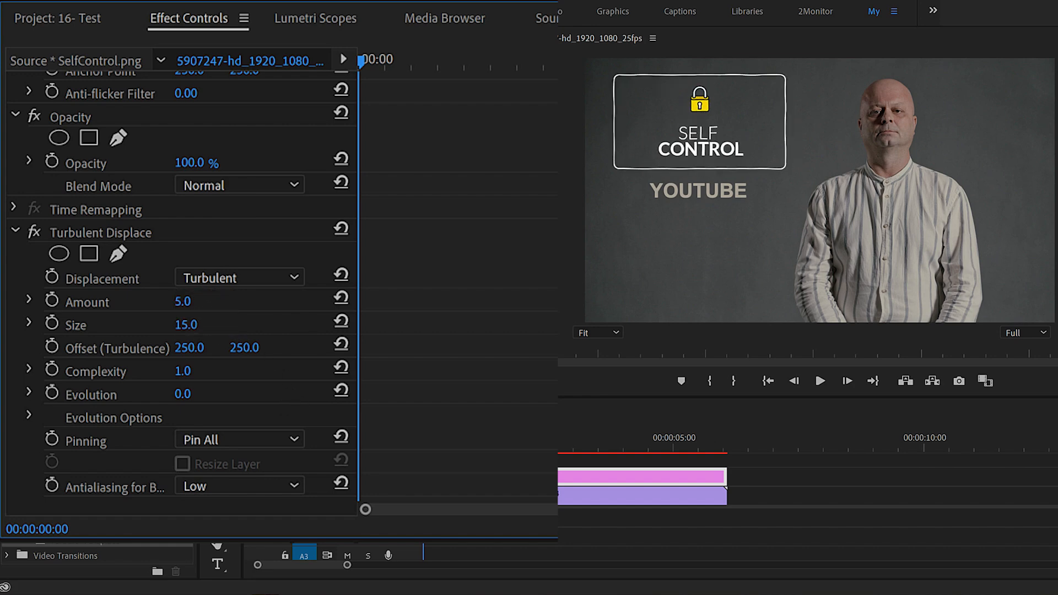
scroll(up, 3)
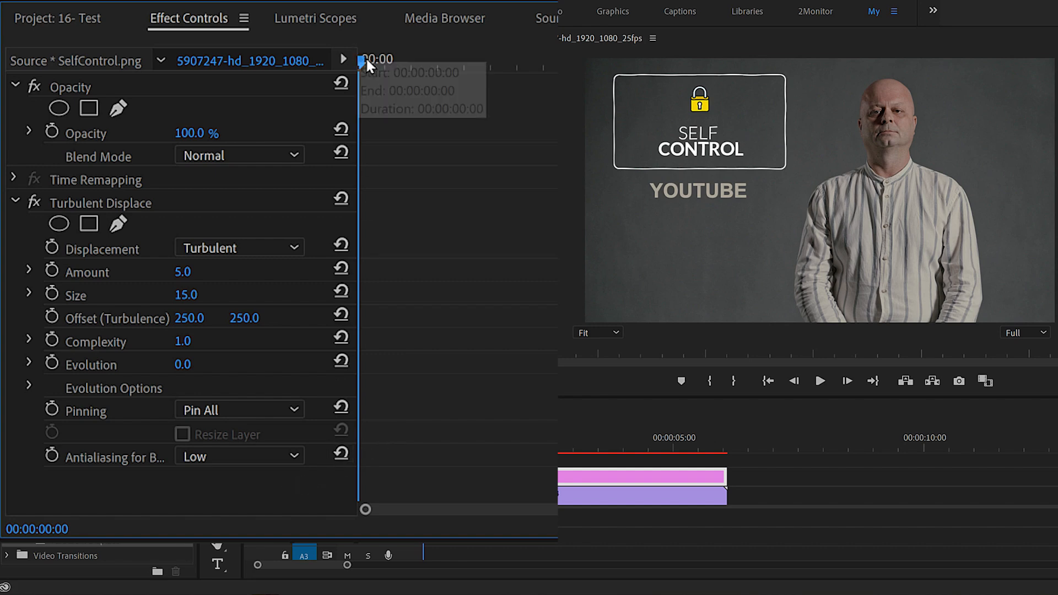
mouse_move(375, 201)
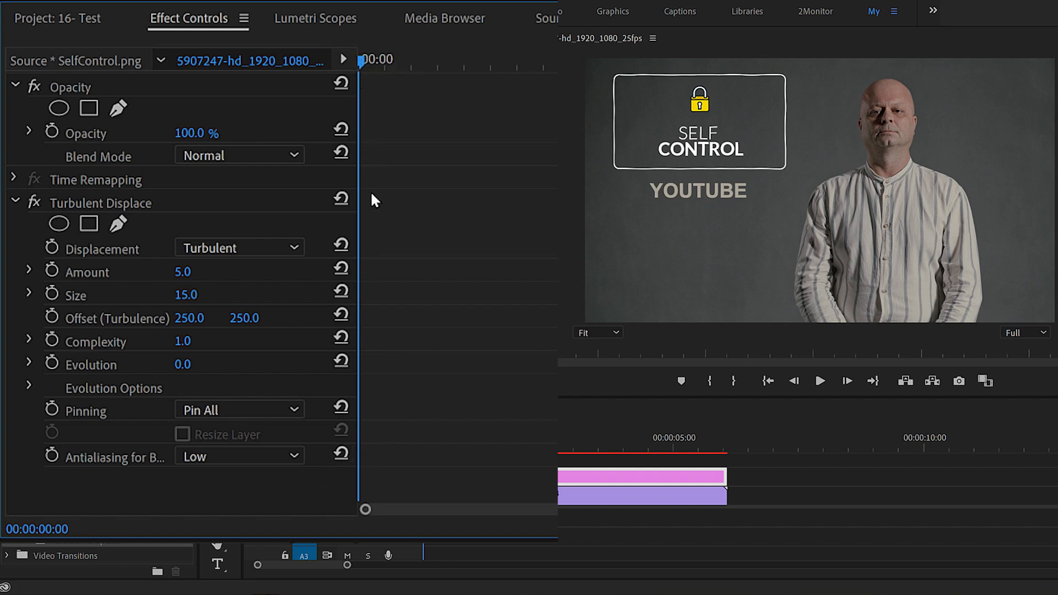
mouse_move(412, 230)
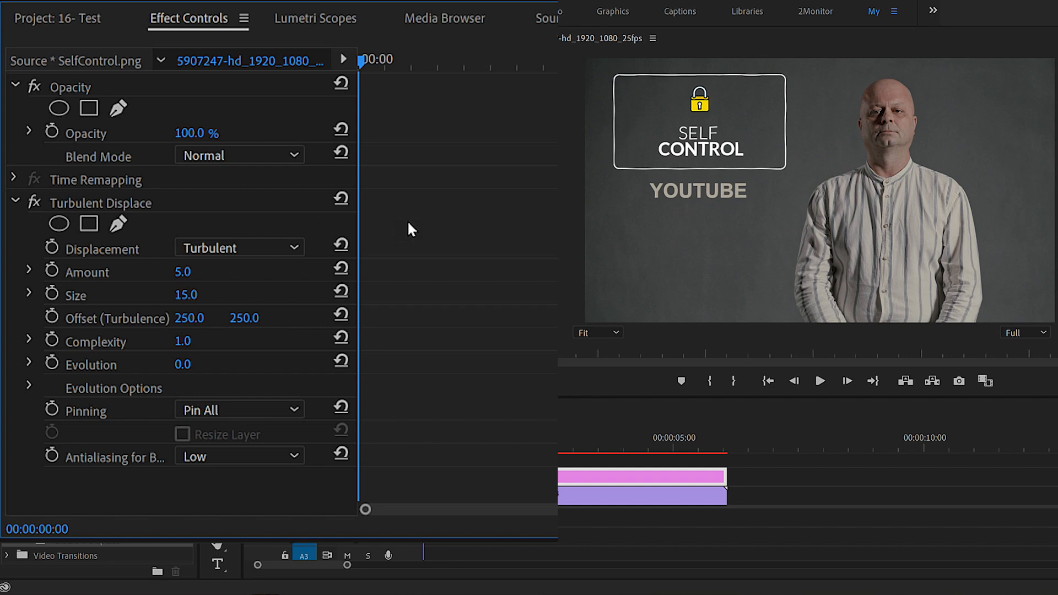
mouse_move(327, 352)
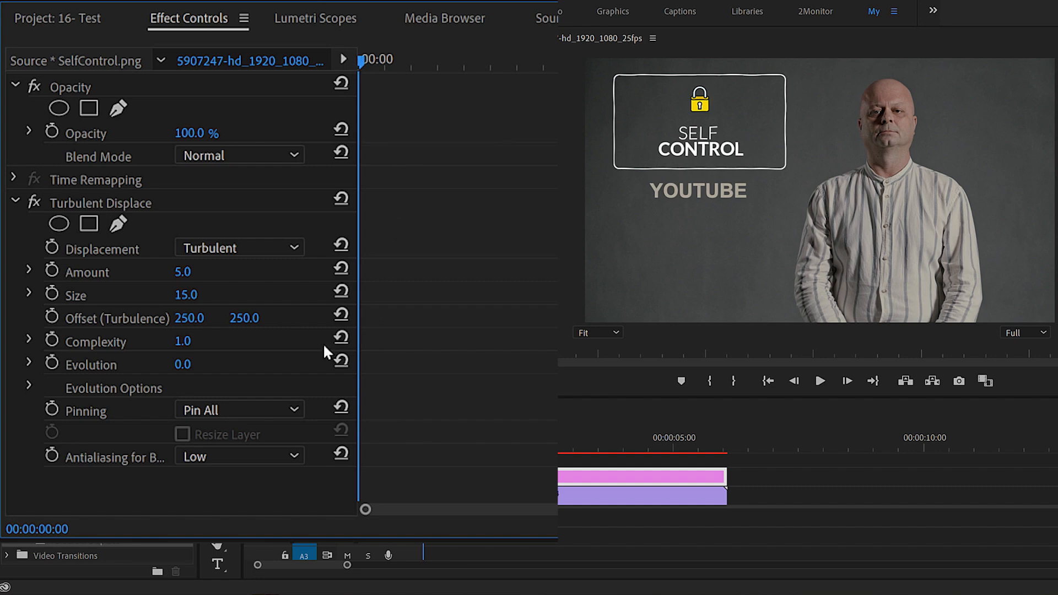
- Keyframe Random Seed at 0 at the clip start and begin entering a new seed at the clip end
click(30, 388)
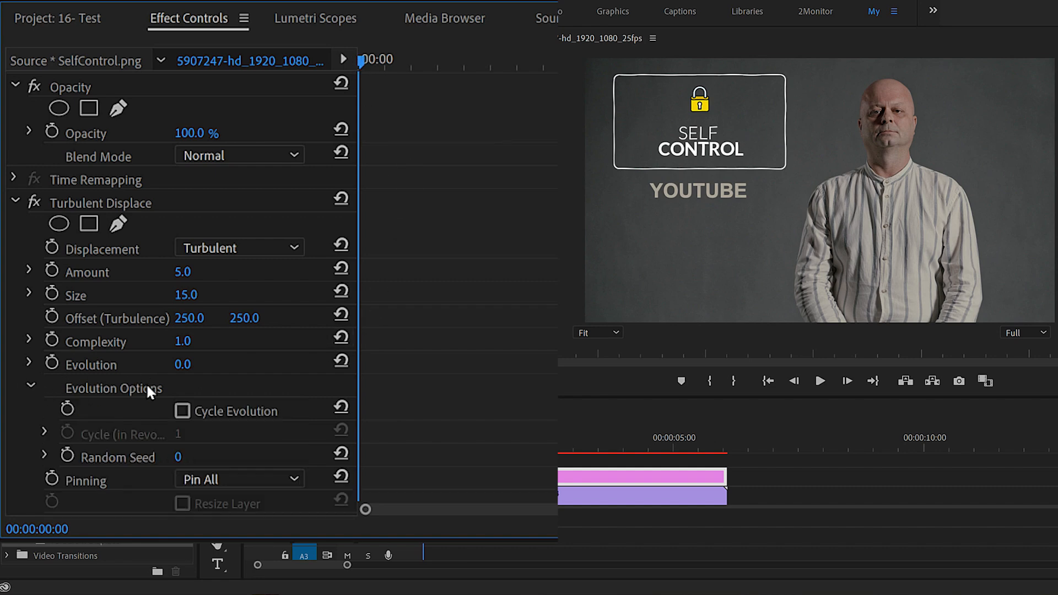
click(126, 456)
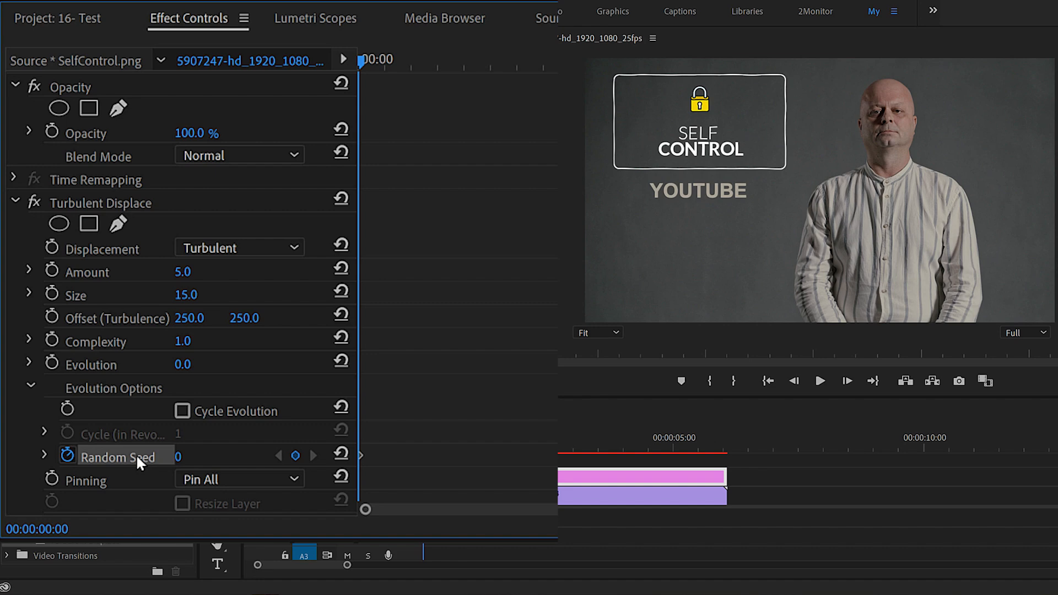
mouse_move(365, 64)
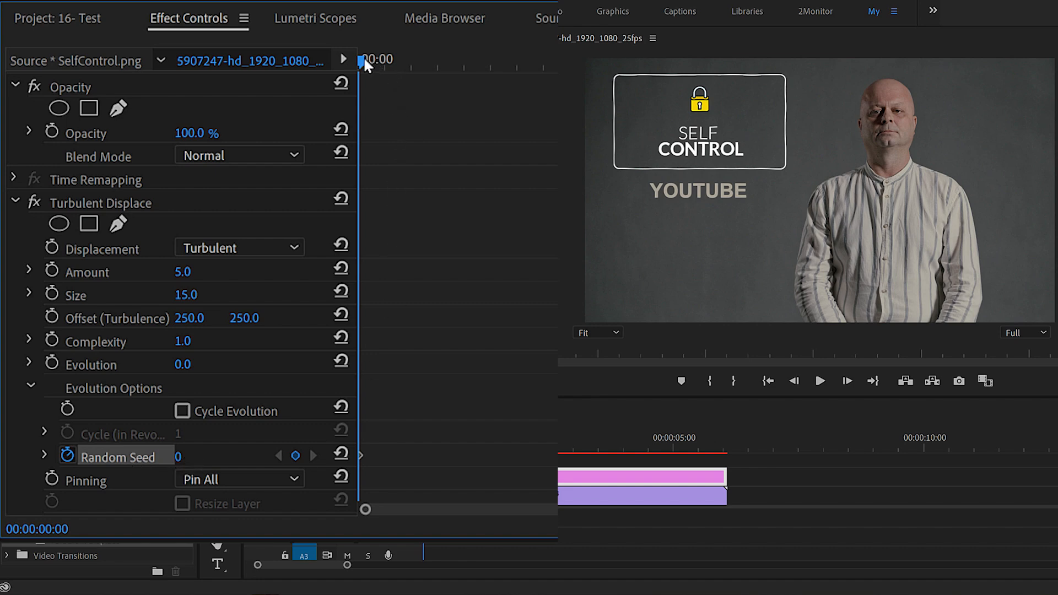
click(727, 438)
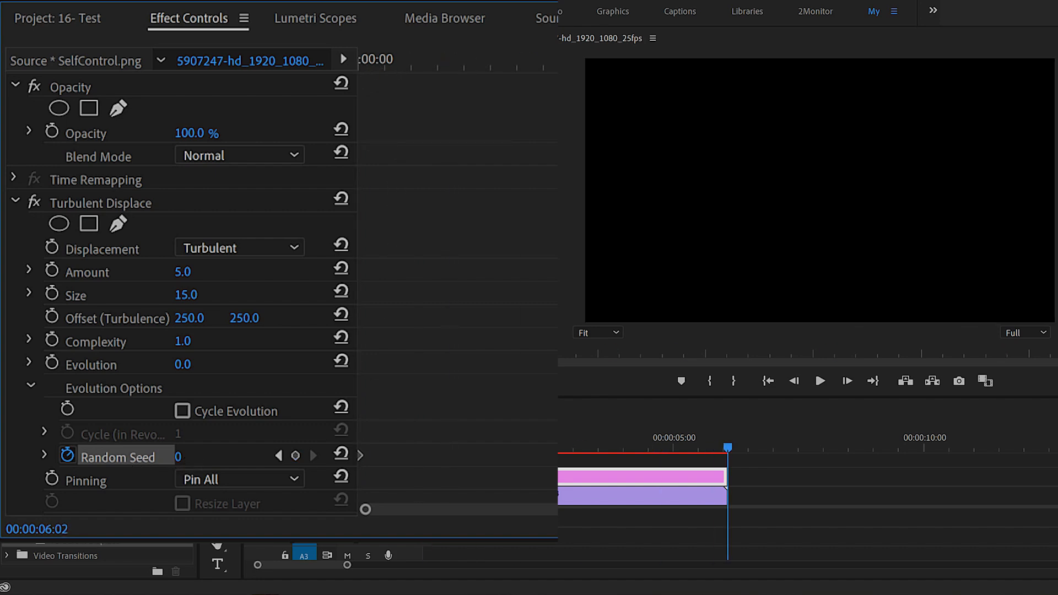
double_click(181, 455)
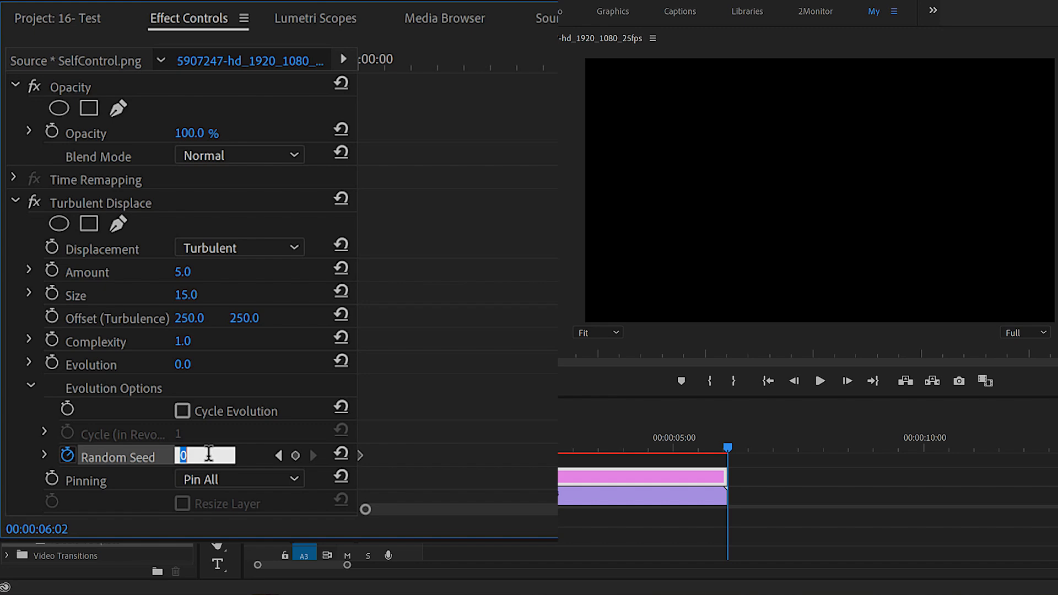